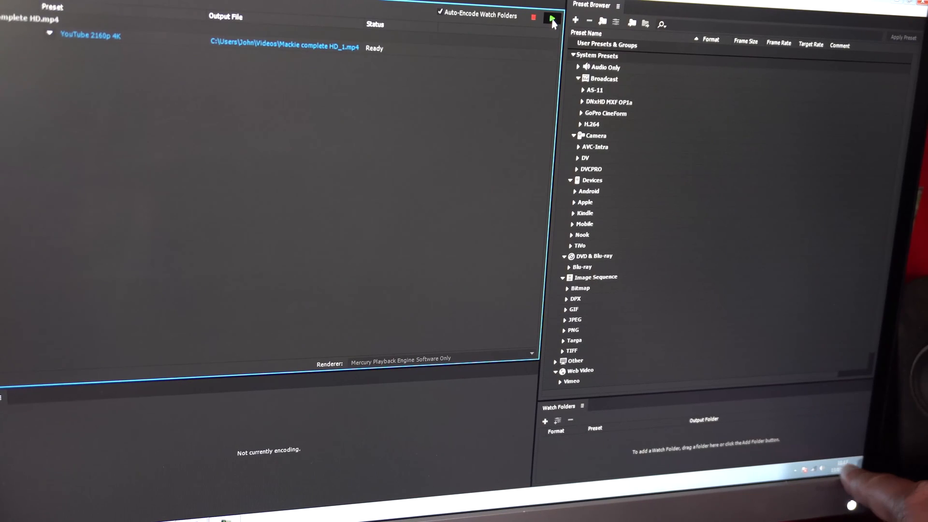
{"action": "mouse_move", "coordinate": [545, 20]}
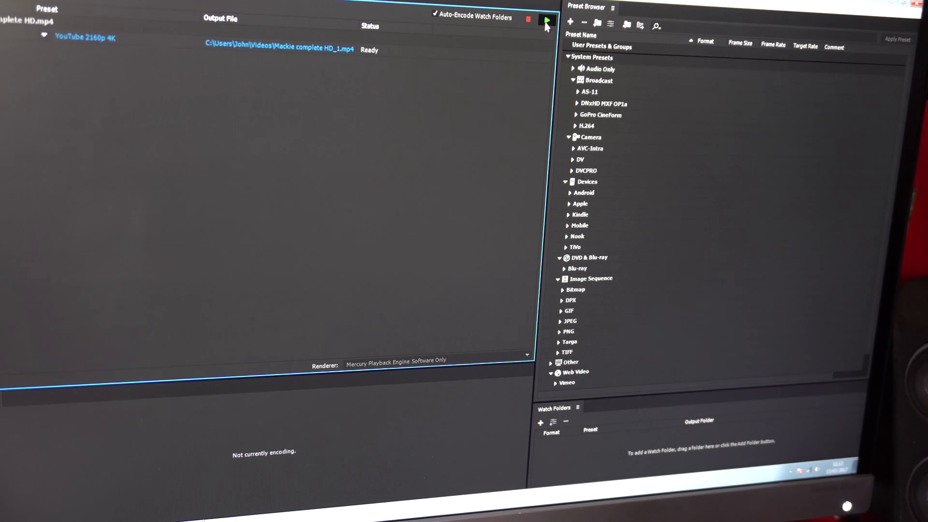
- Start the queue so the clip encodes to a 3840x2160 H.264 MP4 with the YouTube 2160p preset
{"action": "left_click", "coordinate": [545, 20]}
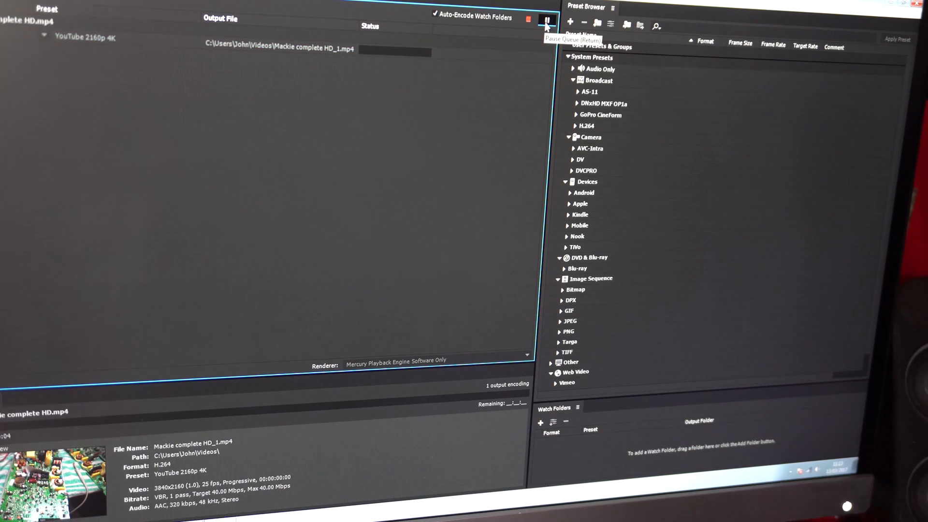